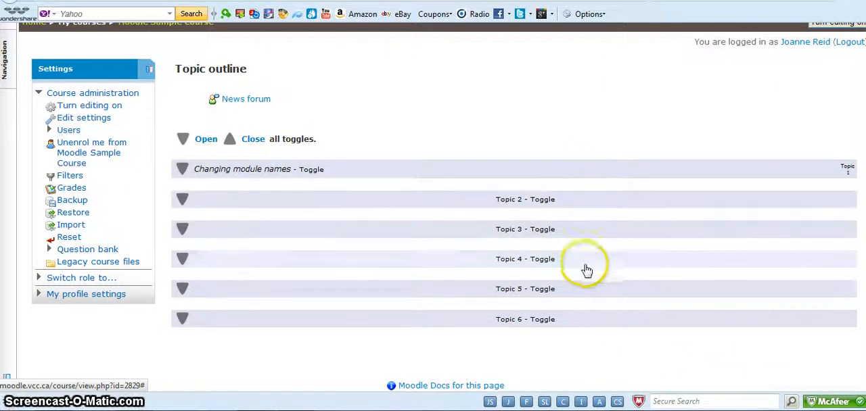
mouse_move(589, 330)
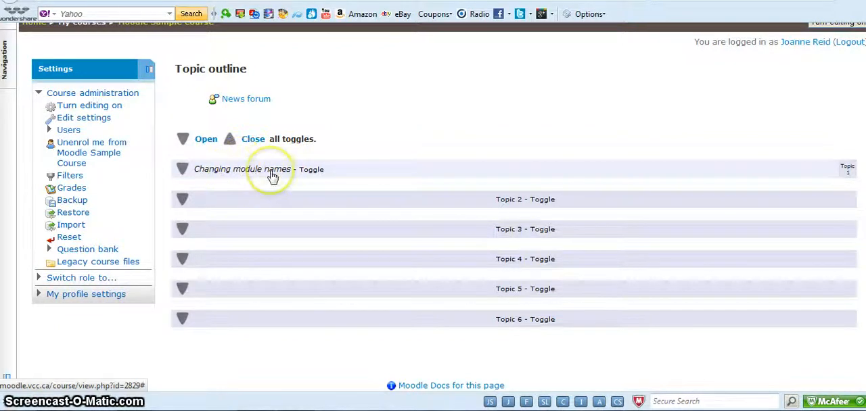
mouse_move(331, 162)
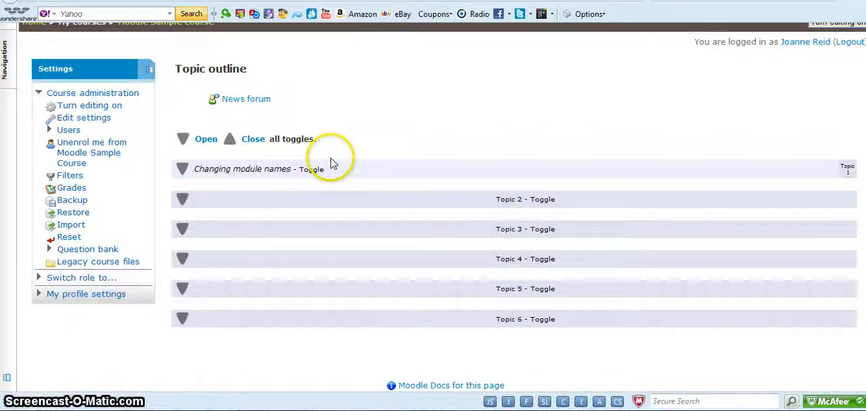
mouse_move(484, 213)
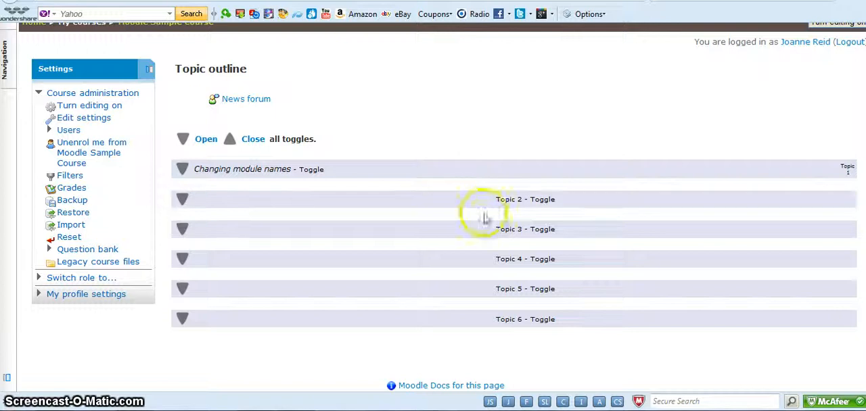
mouse_move(480, 324)
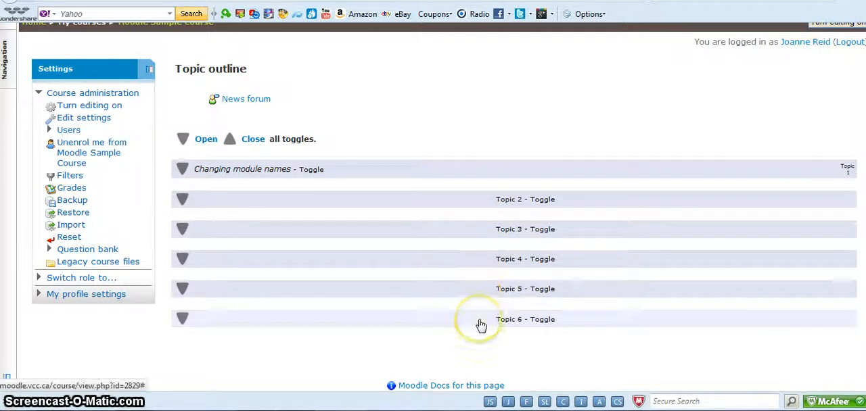
mouse_move(481, 325)
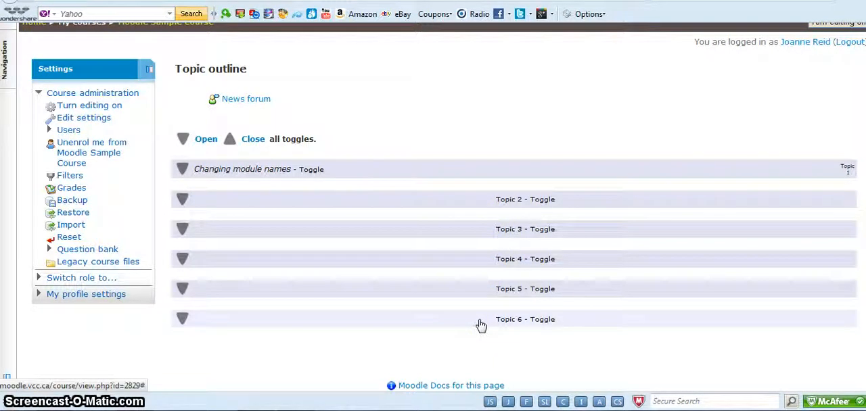
mouse_move(384, 300)
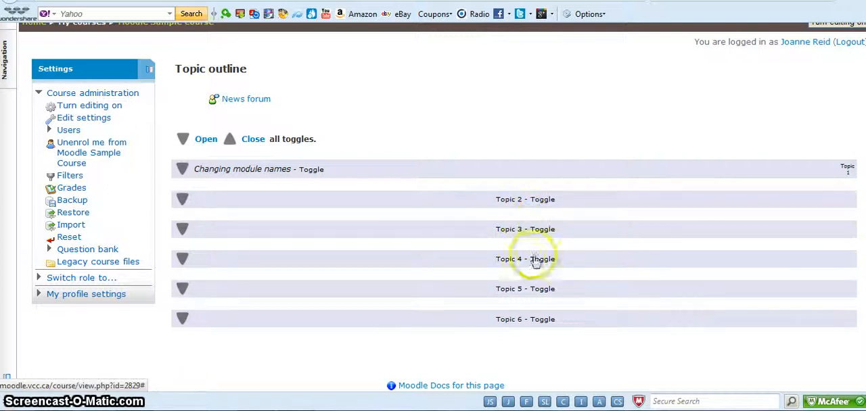
mouse_move(532, 293)
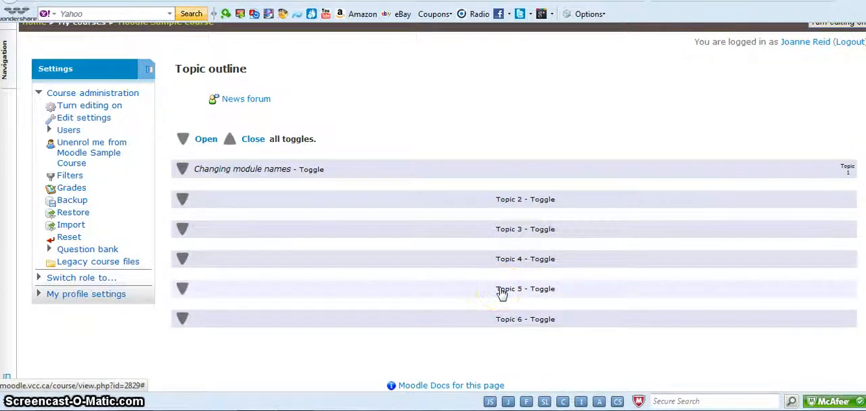
mouse_move(499, 320)
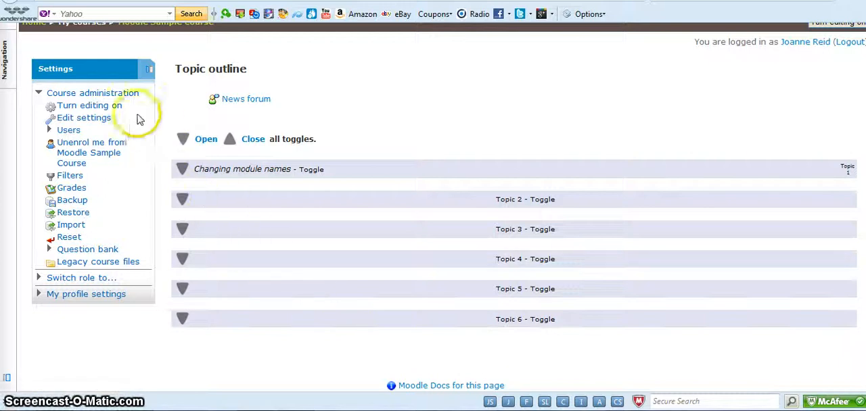
mouse_move(90, 106)
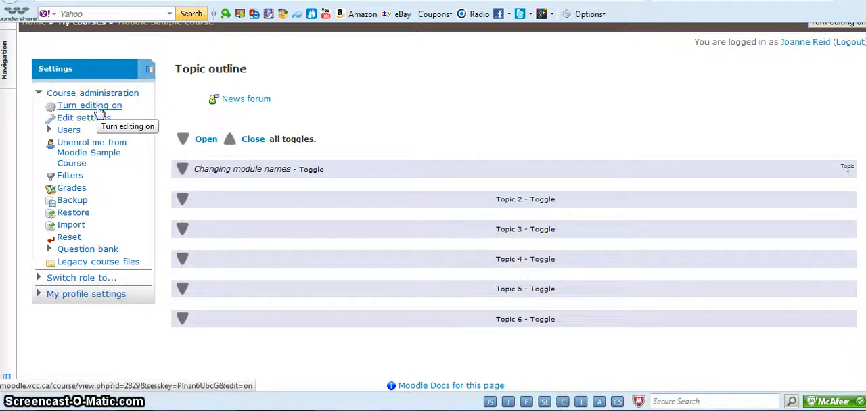
mouse_move(84, 117)
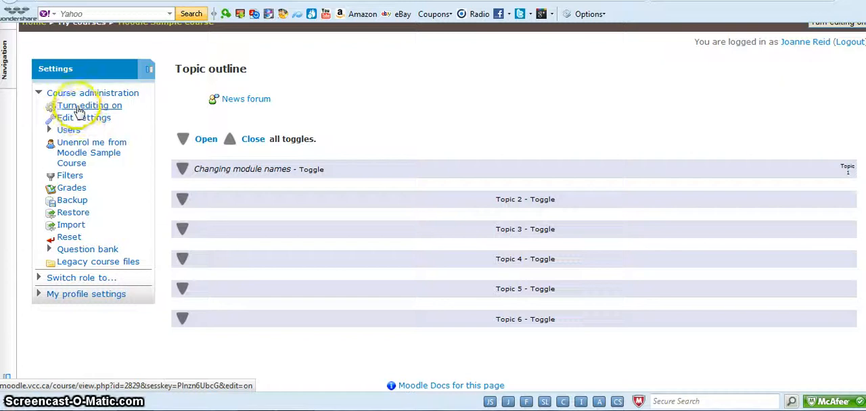
mouse_move(76, 117)
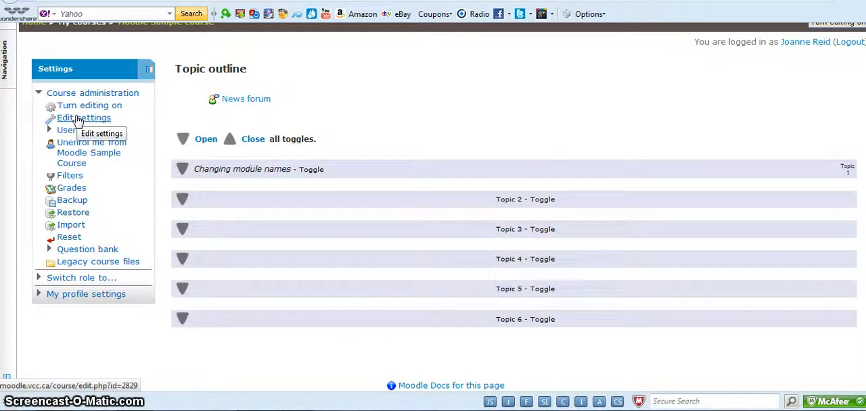
- Set Number of weeks/topics to 5 in the course settings and save the changes
left_click(83, 118)
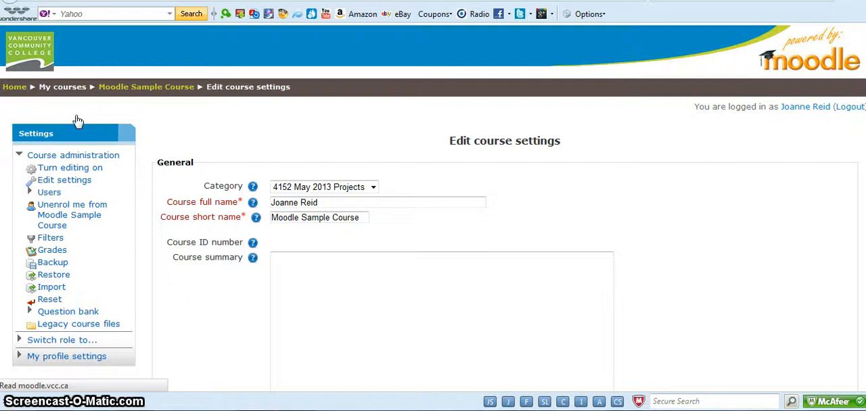
scroll("down", 3)
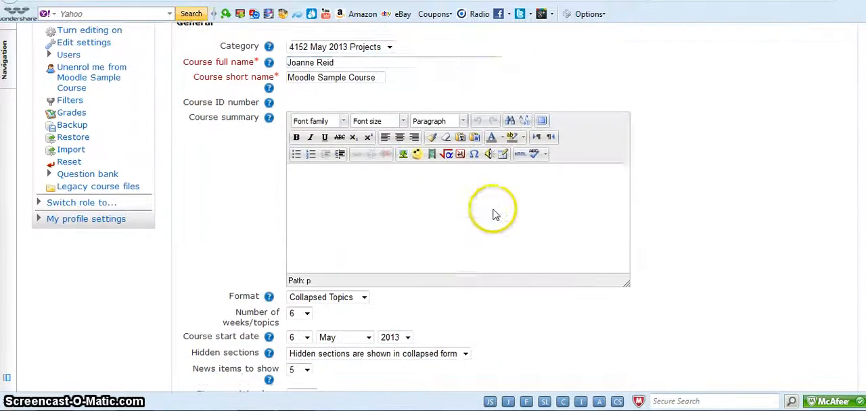
scroll("down", 3)
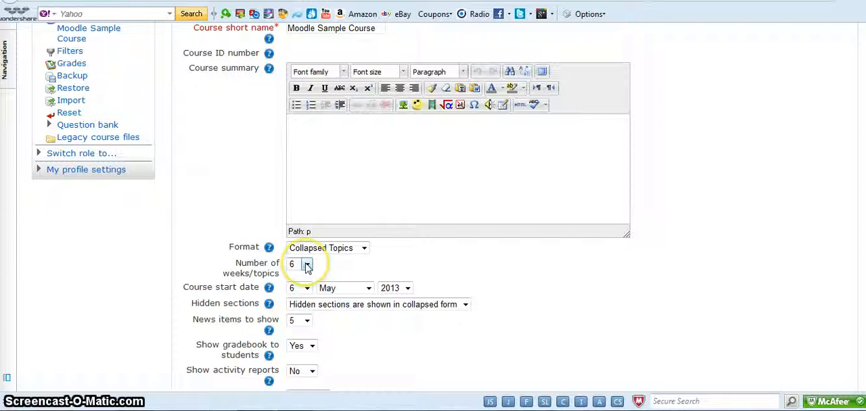
left_click(306, 264)
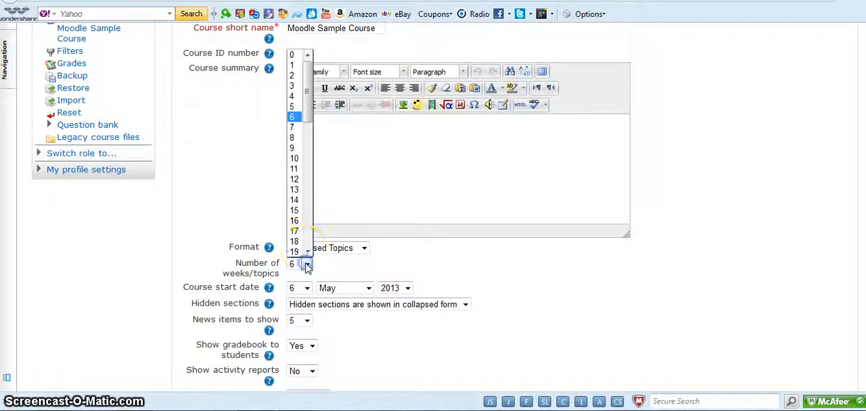
left_click(294, 106)
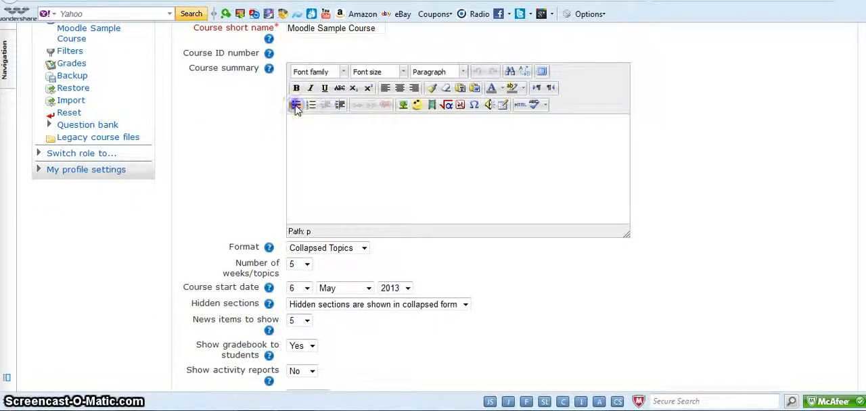
scroll("down", 3)
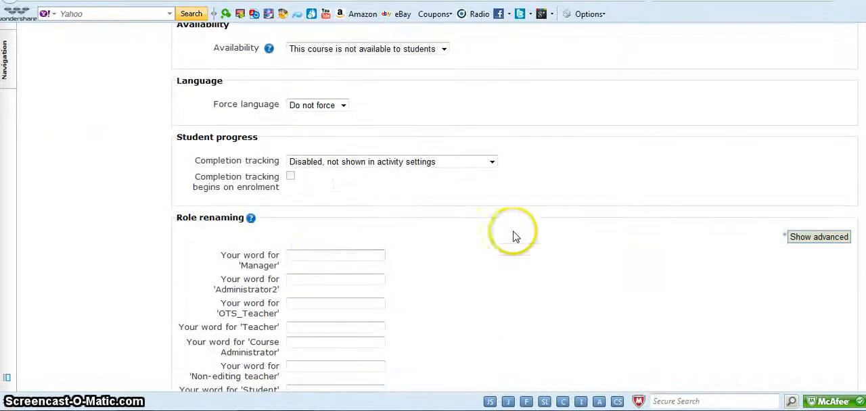
scroll("down", 3)
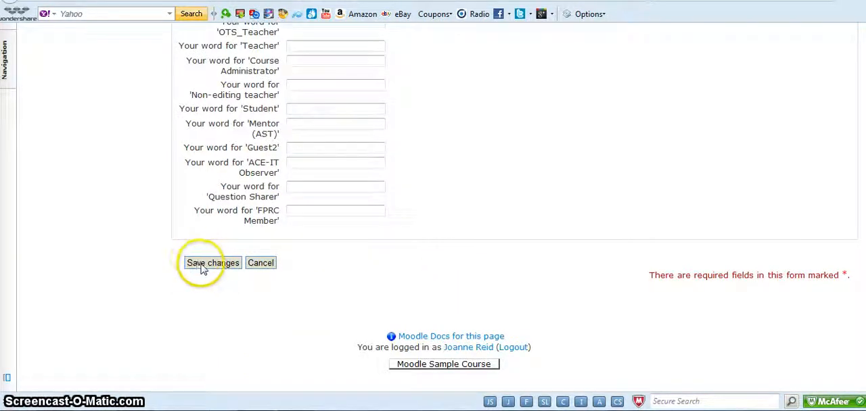
left_click(212, 262)
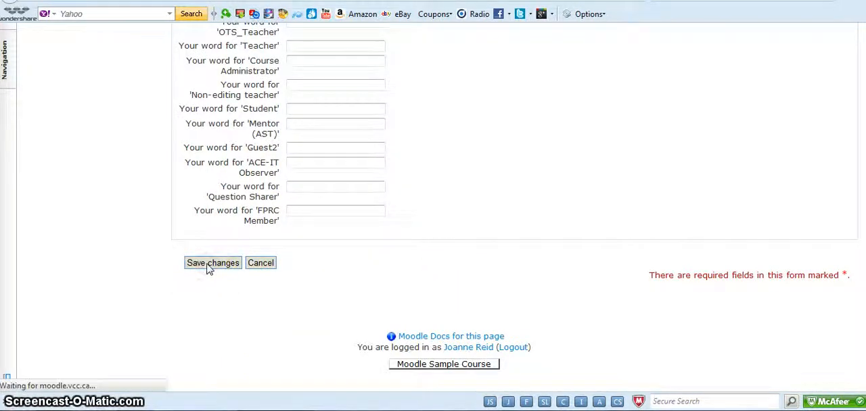
- Review the reloaded course outline, now shortened to five topics
left_click(212, 263)
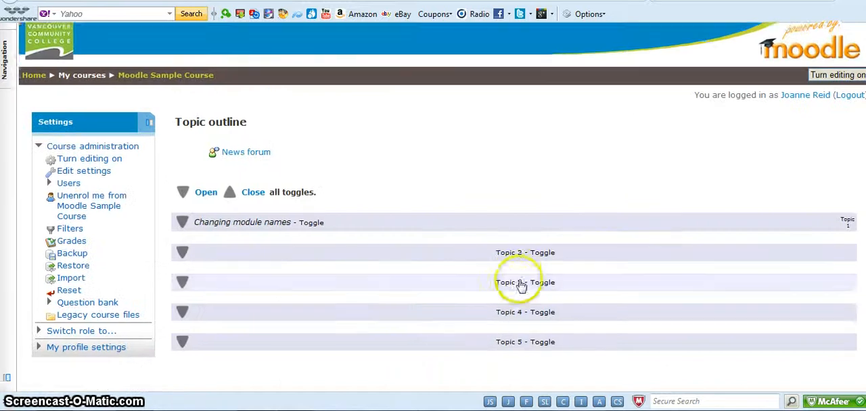
scroll("down", 3)
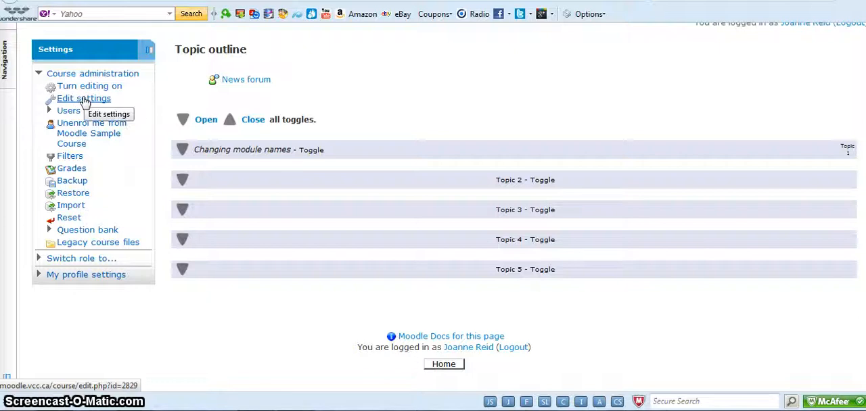
- Raise the course's Number of weeks/topics to 7 in the settings
left_click(83, 98)
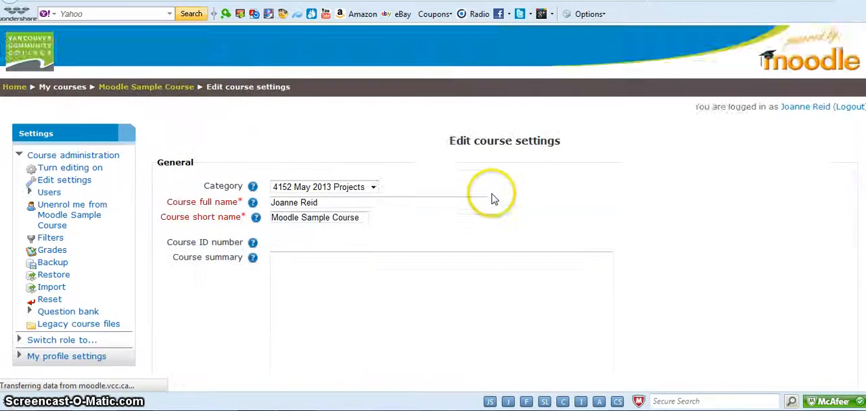
left_click(299, 230)
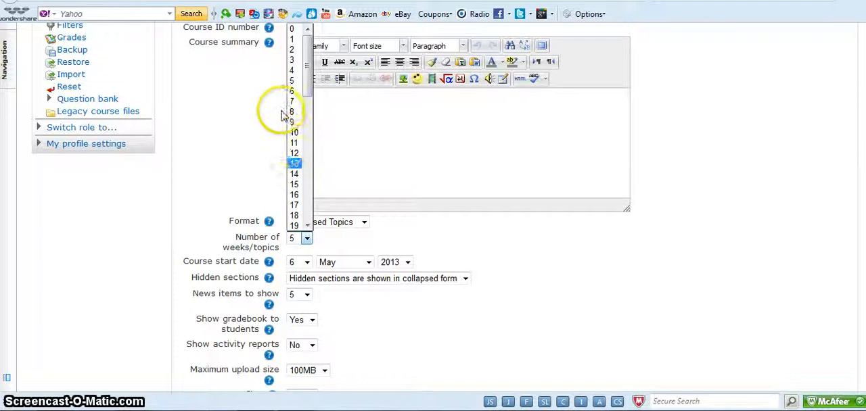
left_click(292, 101)
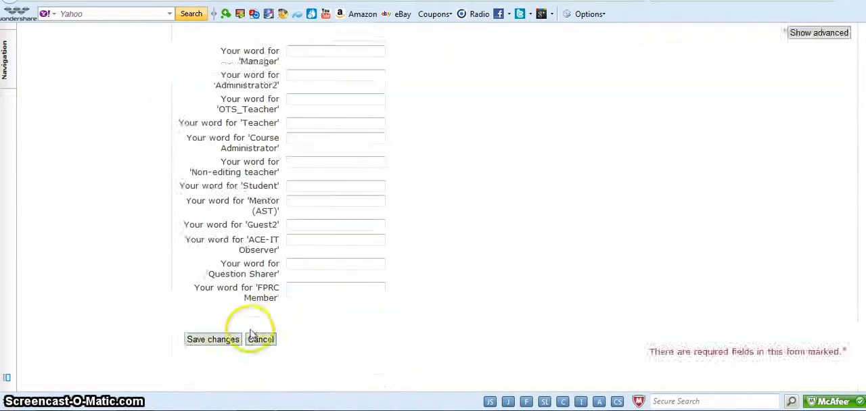
scroll("down", 3)
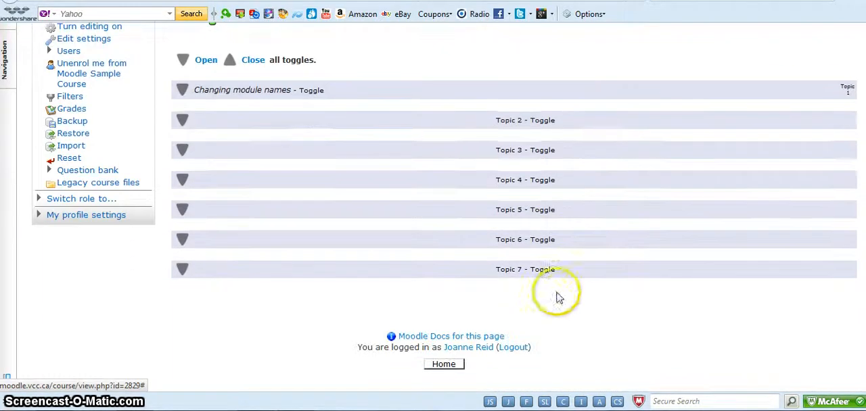
mouse_move(526, 275)
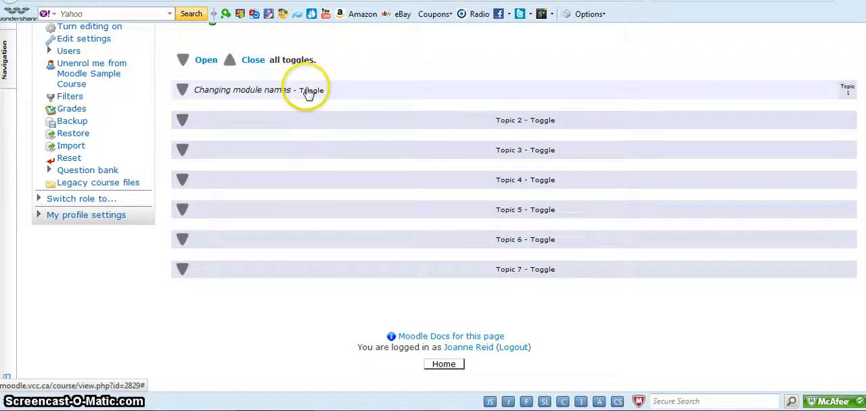
mouse_move(374, 125)
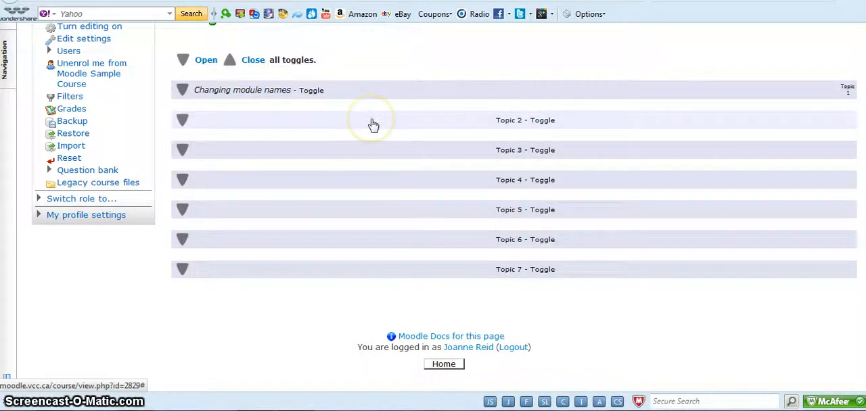
mouse_move(507, 125)
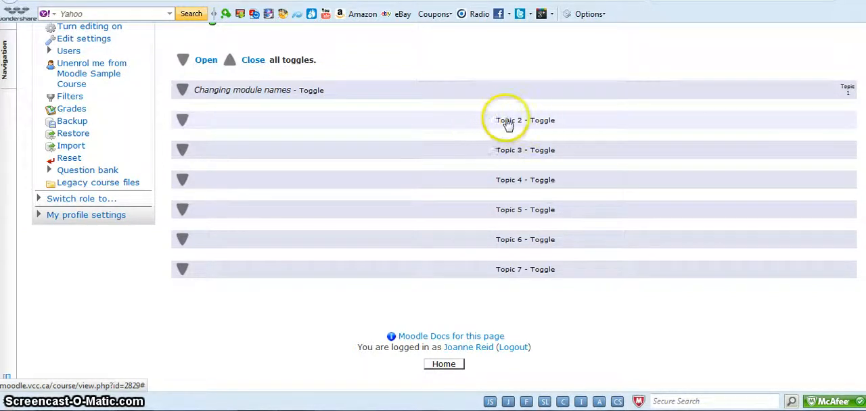
mouse_move(261, 124)
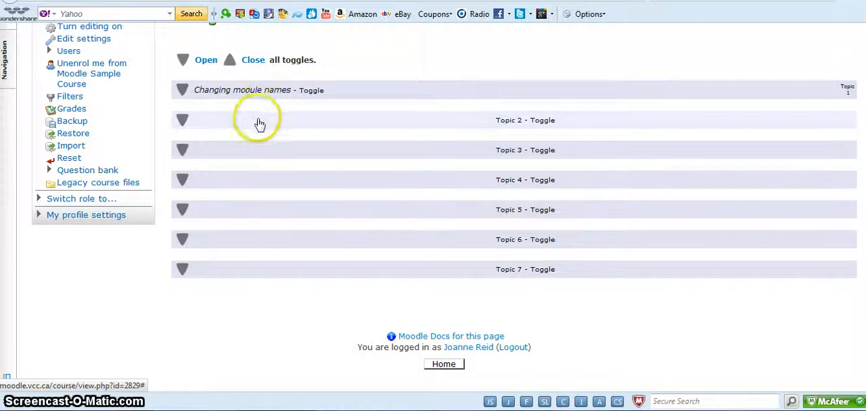
scroll("up", 3)
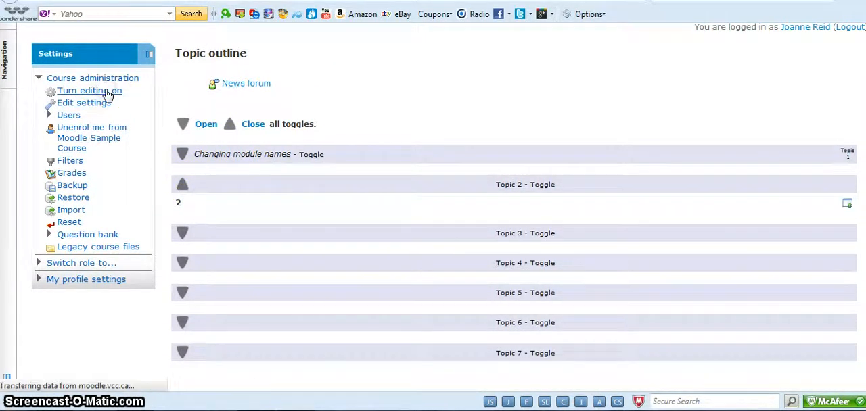
- Turn editing on and start editing section 2's name and summary
left_click(90, 91)
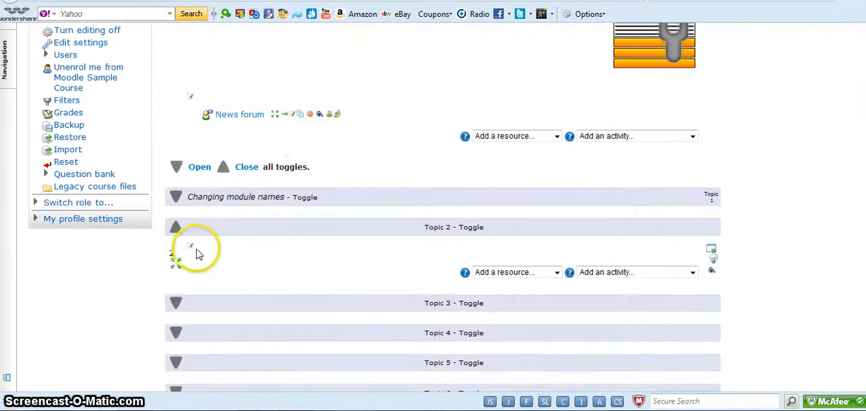
left_click(190, 245)
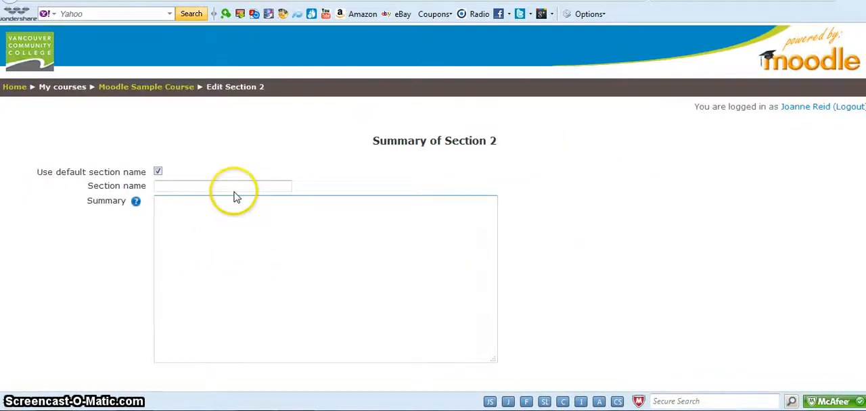
- Replace section 2's default name with 'Introduction' and save it
left_click(158, 171)
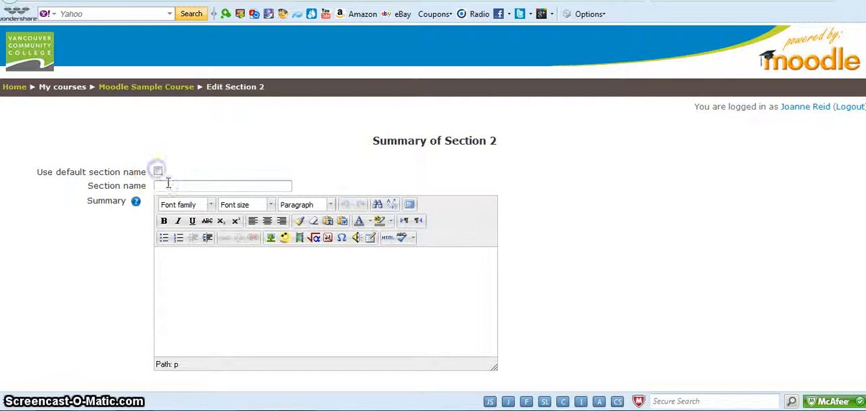
left_click(223, 186)
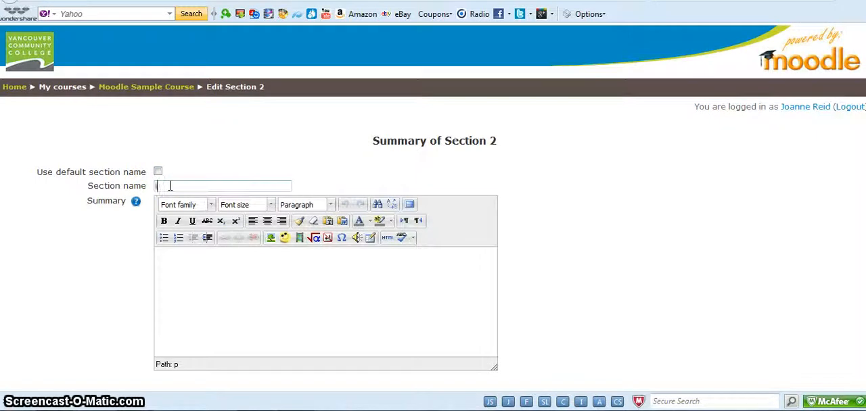
type("Introduction")
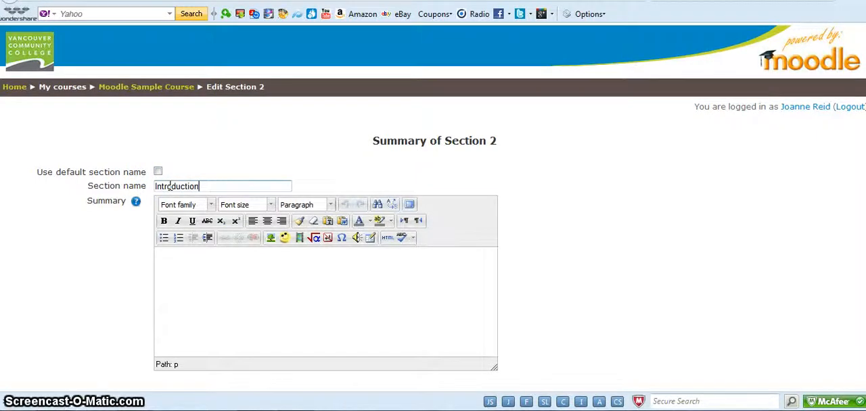
scroll("down", 3)
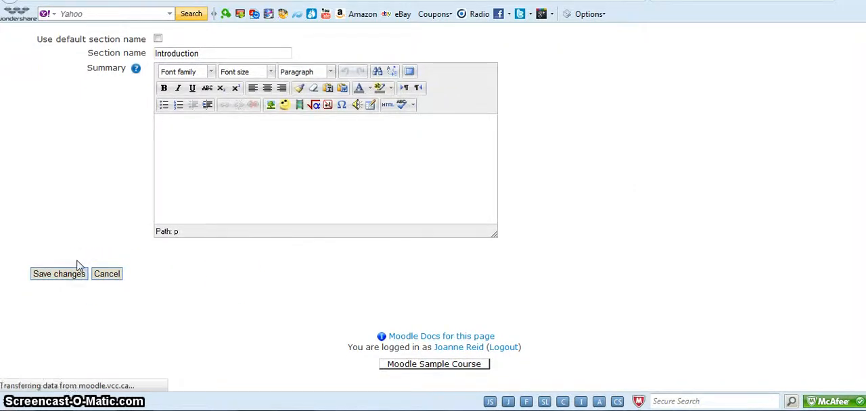
left_click(59, 273)
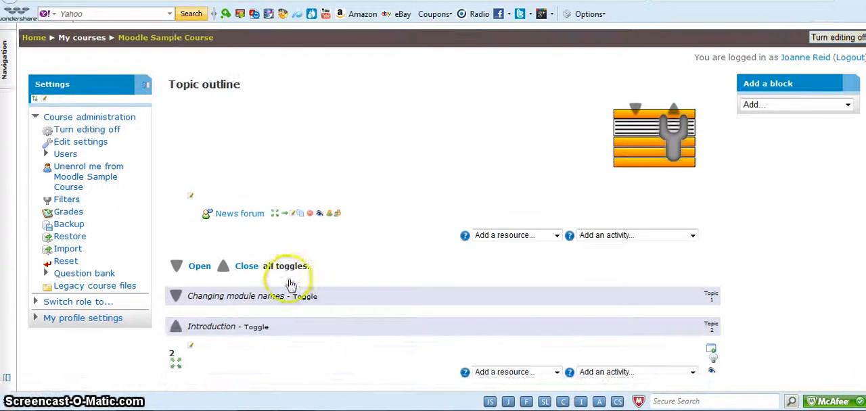
- Collapse the Introduction section so all topics in the outline are folded
scroll("down", 3)
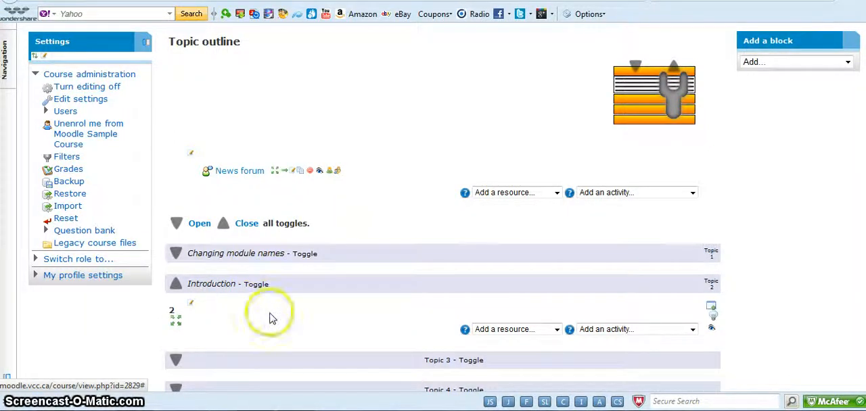
mouse_move(243, 323)
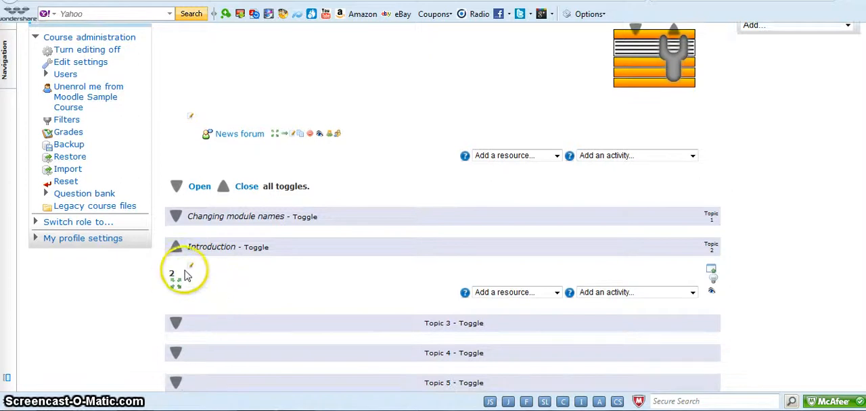
left_click(175, 247)
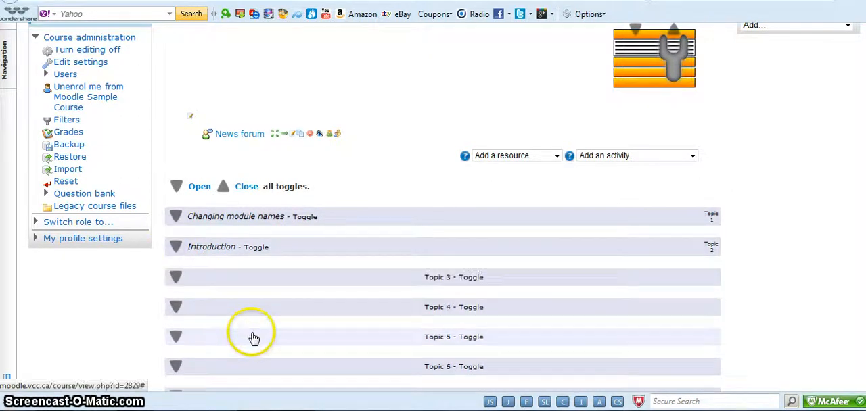
mouse_move(283, 222)
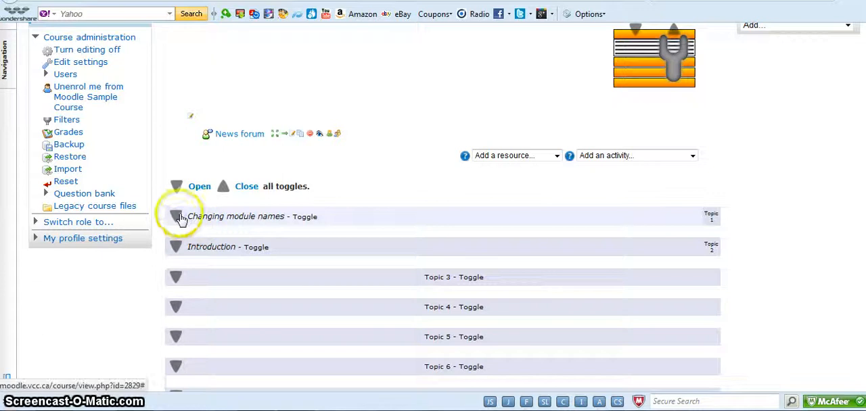
- Expand Changing module names and Introduction ahead of reordering the sections
left_click(176, 216)
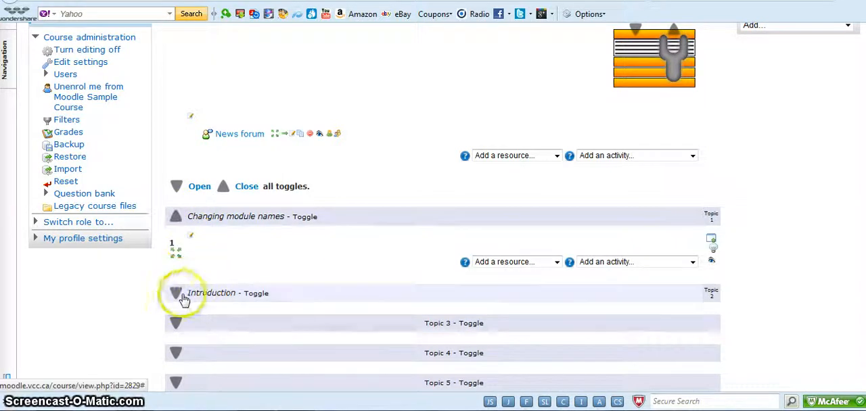
left_click(176, 293)
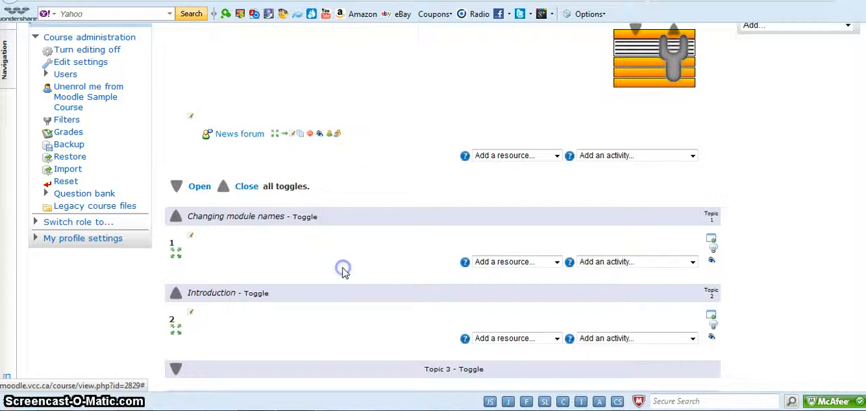
scroll("up", 3)
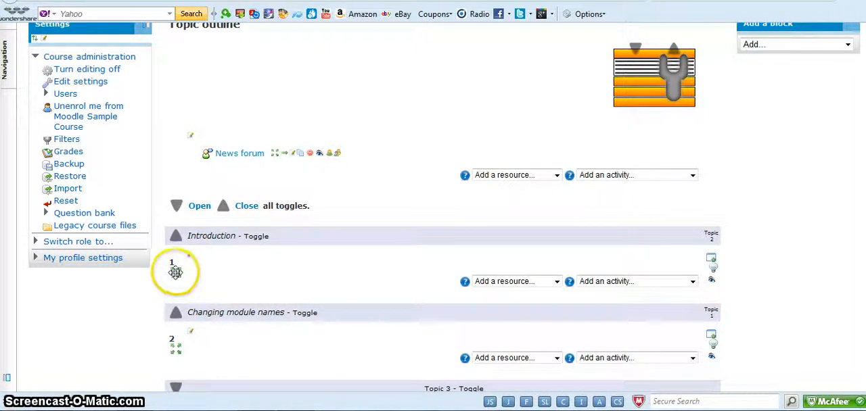
mouse_move(198, 299)
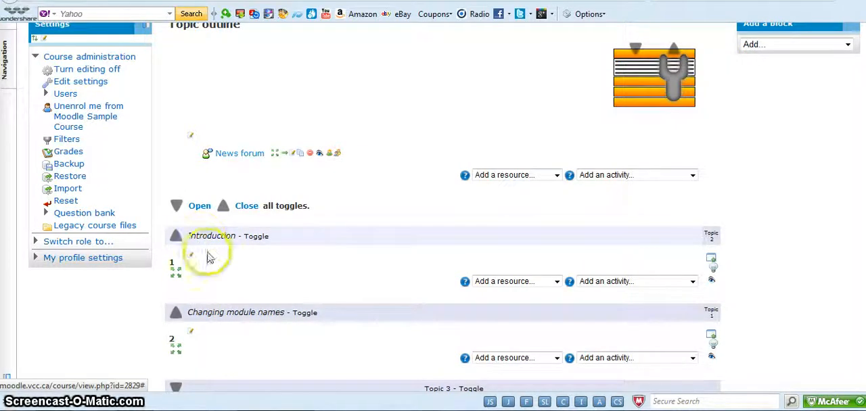
mouse_move(135, 84)
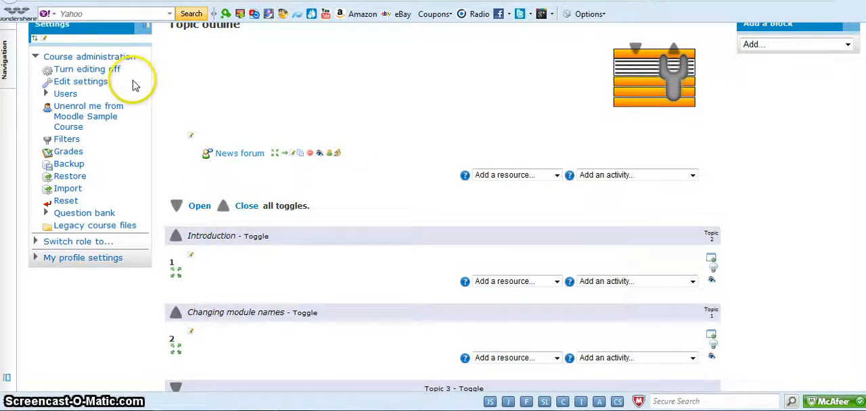
mouse_move(87, 69)
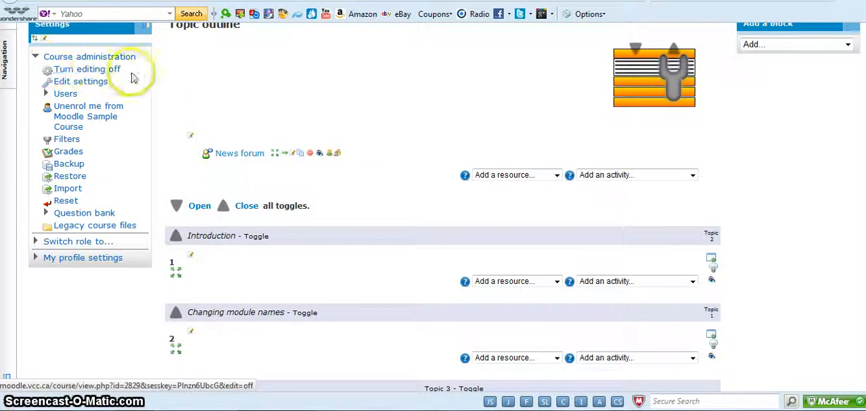
mouse_move(304, 159)
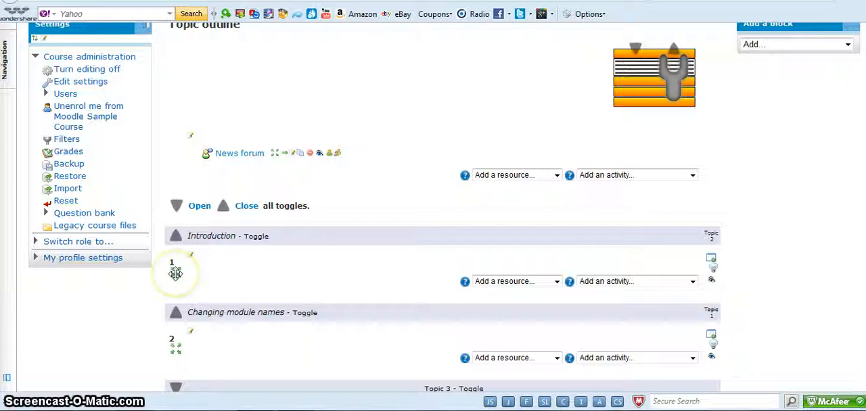
mouse_move(176, 274)
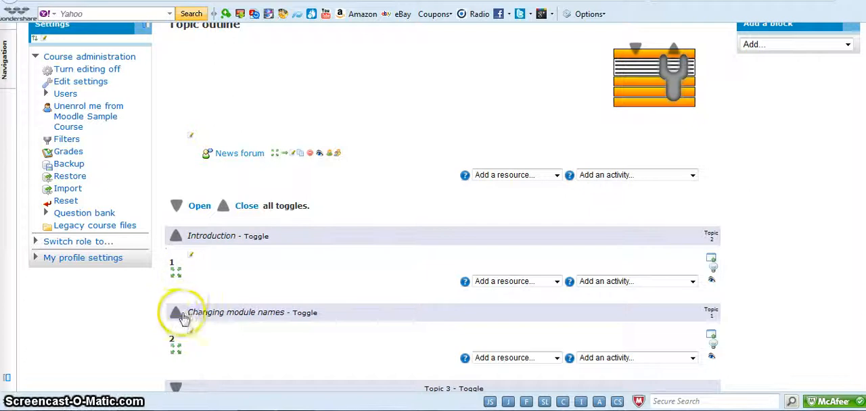
- Collapse Changing module names and turn editing off, leaving Introduction as Topic 1
left_click(175, 312)
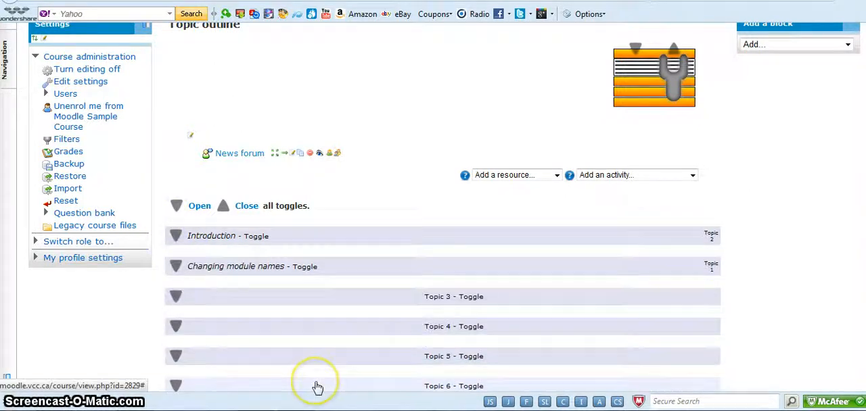
mouse_move(318, 387)
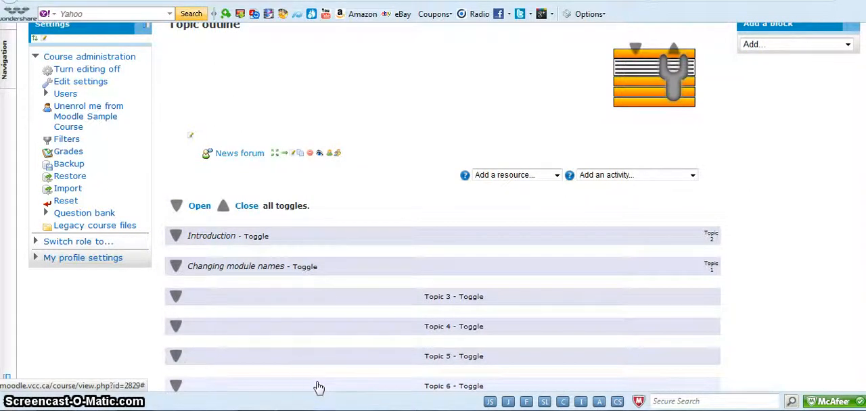
scroll("down", 3)
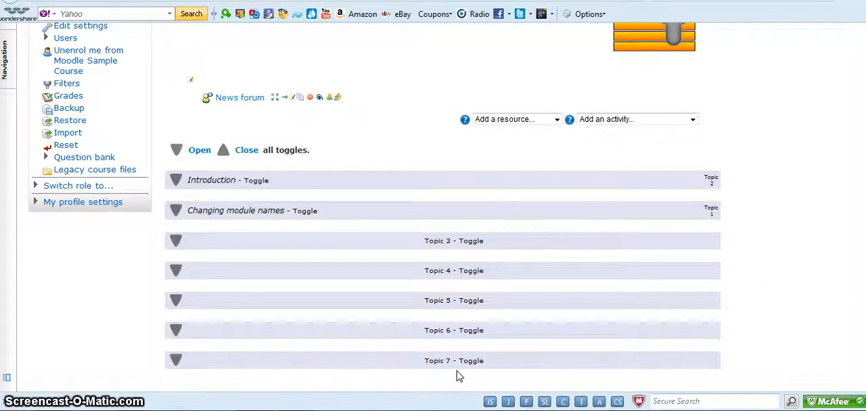
mouse_move(332, 376)
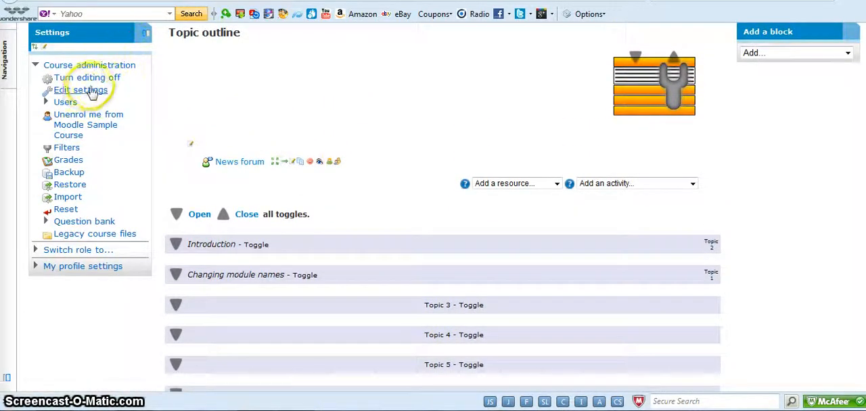
mouse_move(213, 230)
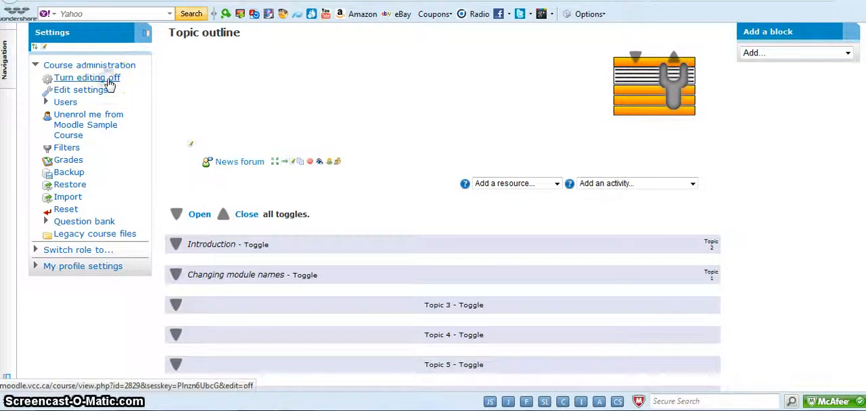
left_click(86, 77)
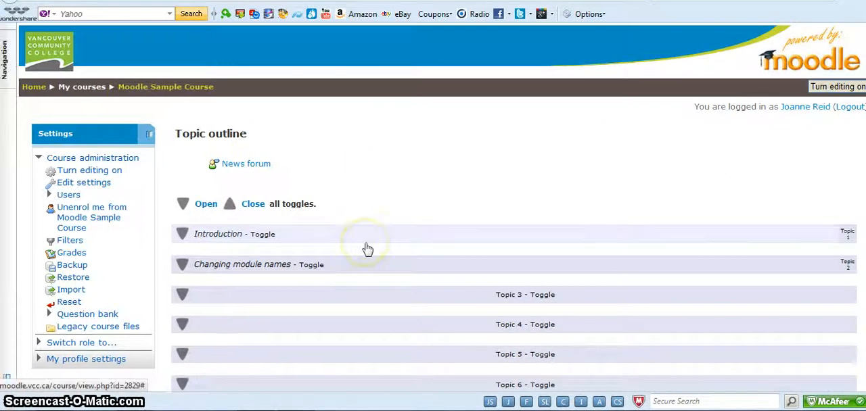
mouse_move(161, 218)
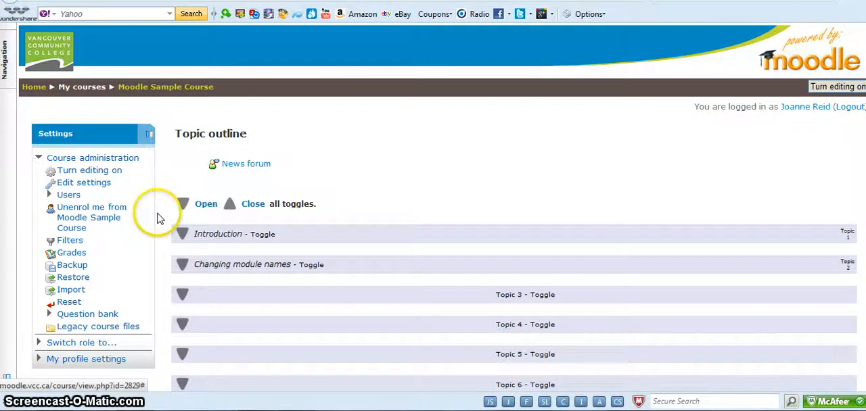
- Expand Introduction, turn editing back on, and expand Changing module names
left_click(181, 234)
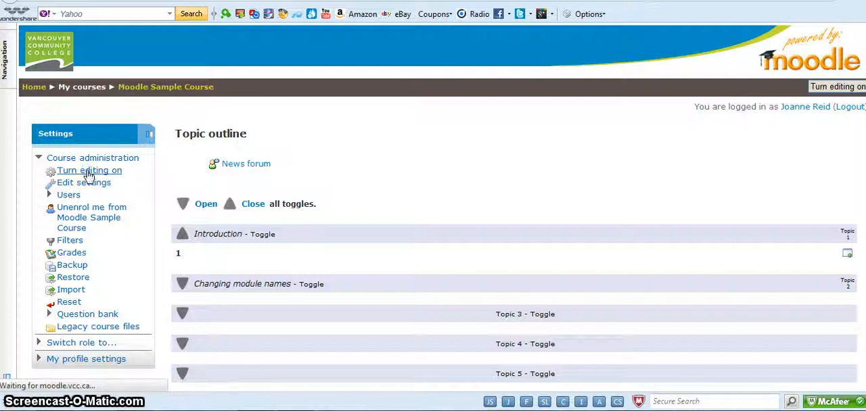
left_click(89, 170)
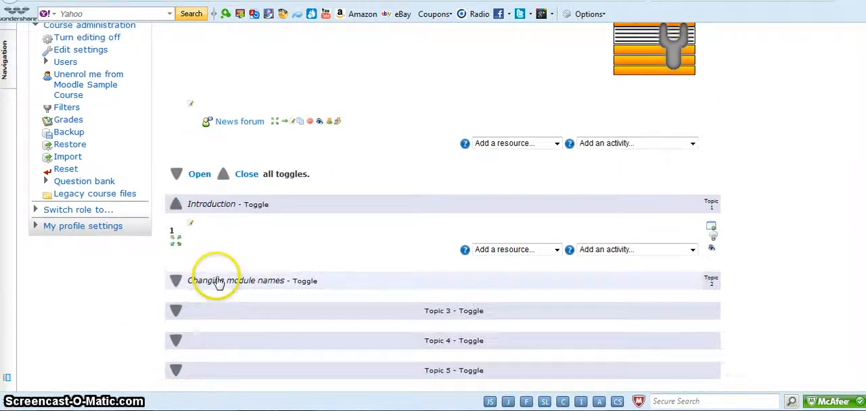
left_click(175, 281)
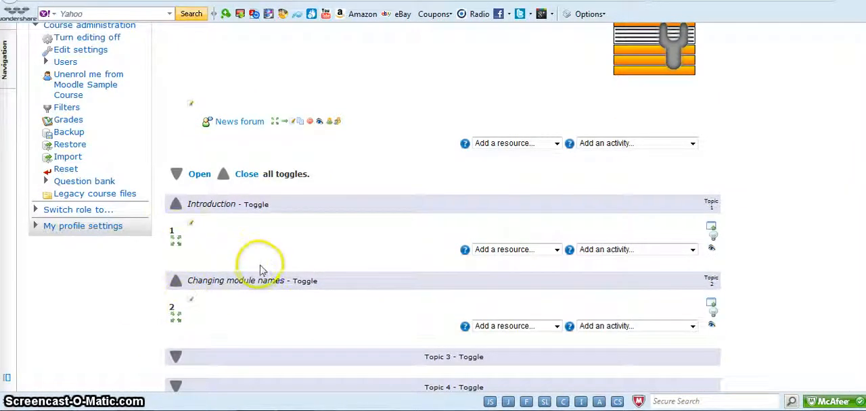